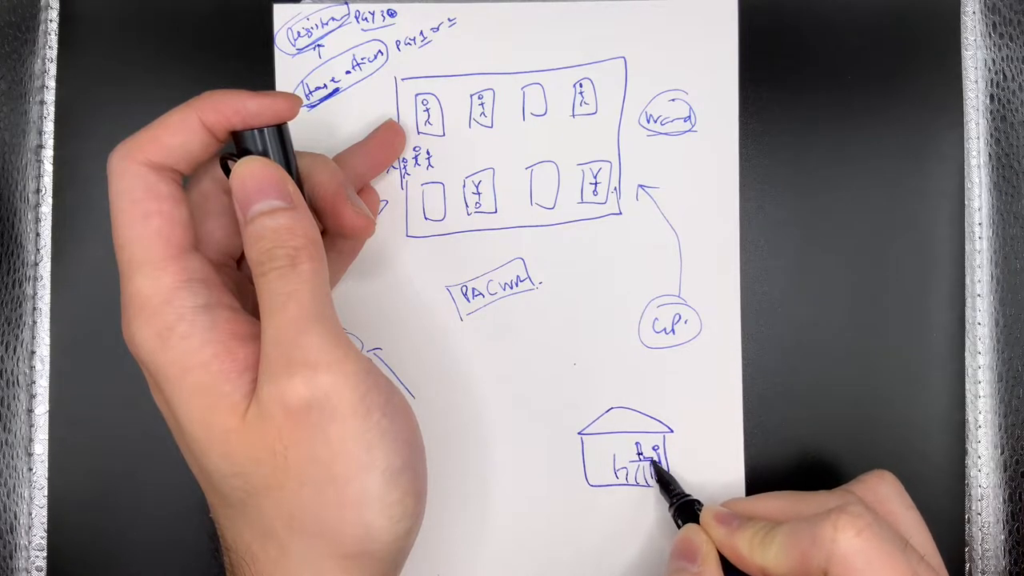
{"action": "left_click", "coordinate": [632, 464]}
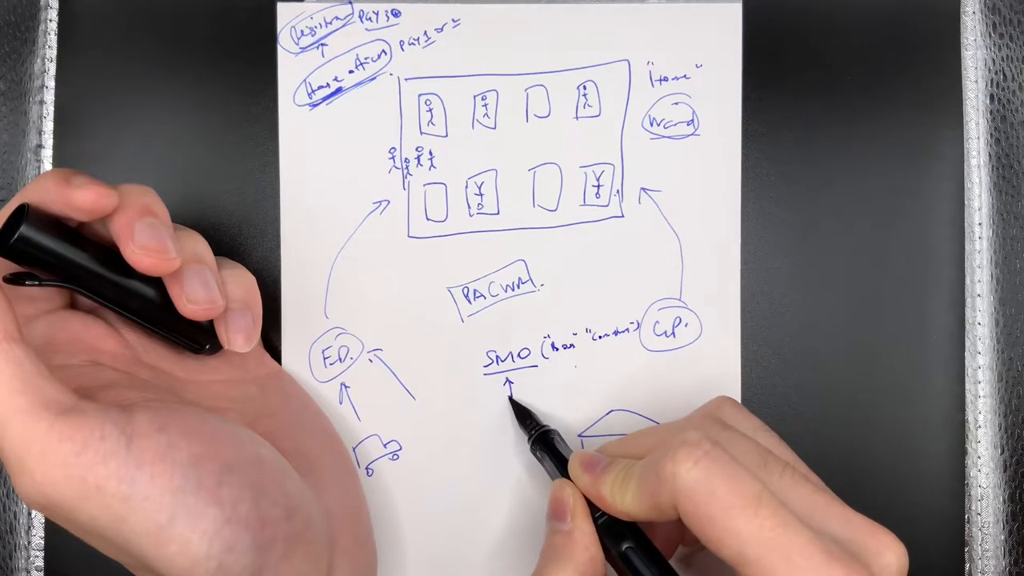
{"action": "type", "text": "Res"}
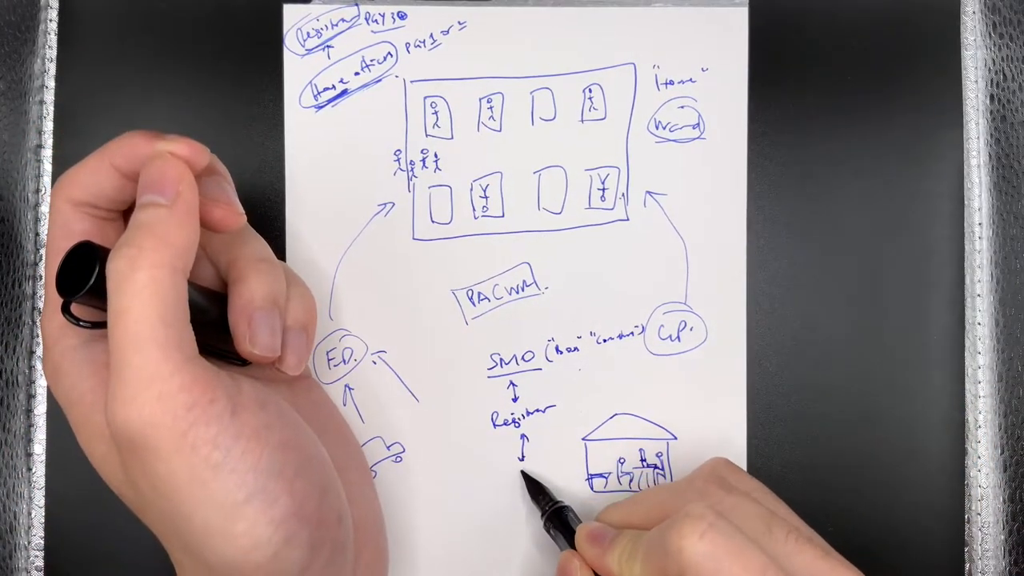
{"action": "type", "text": "Home"}
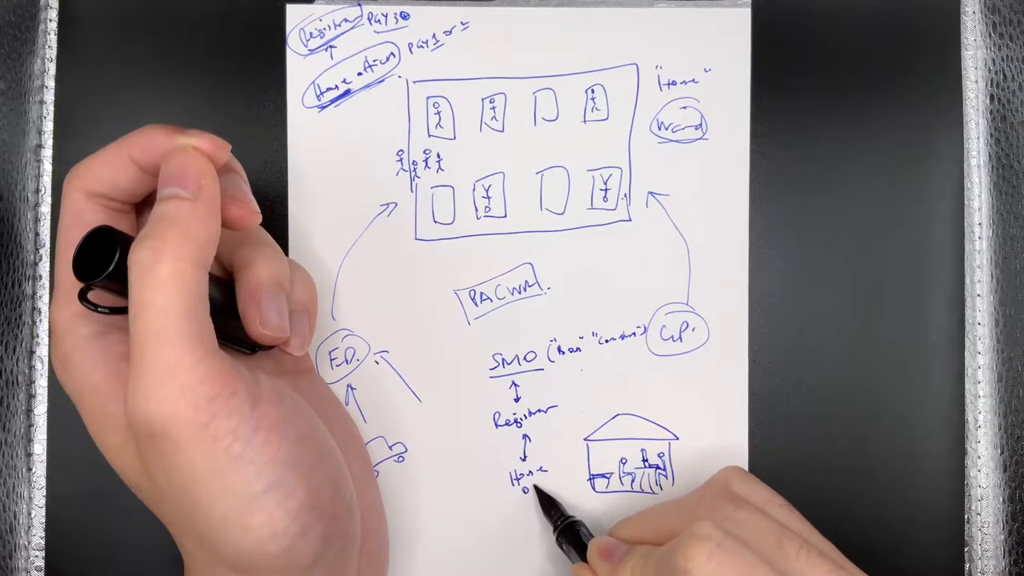